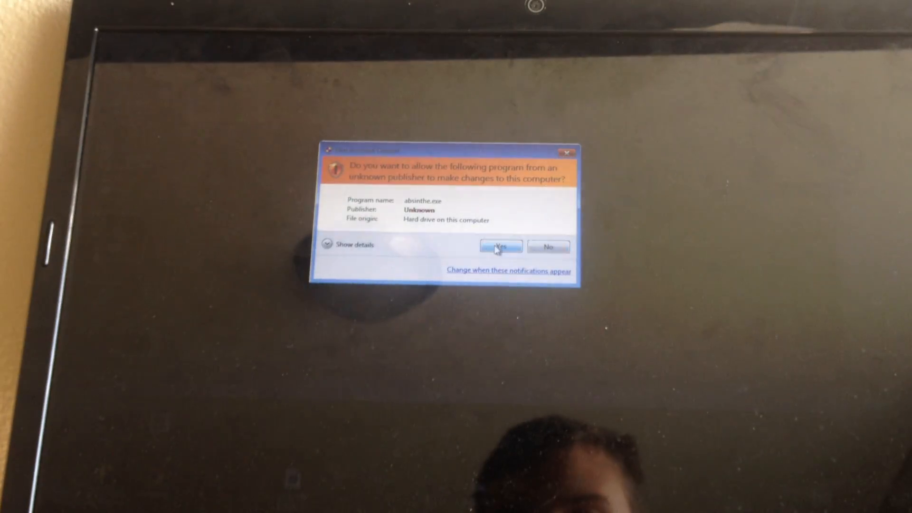
# Approve the User Account Control prompt so absinthe.exe can make changes
pyautogui.click(501, 246)
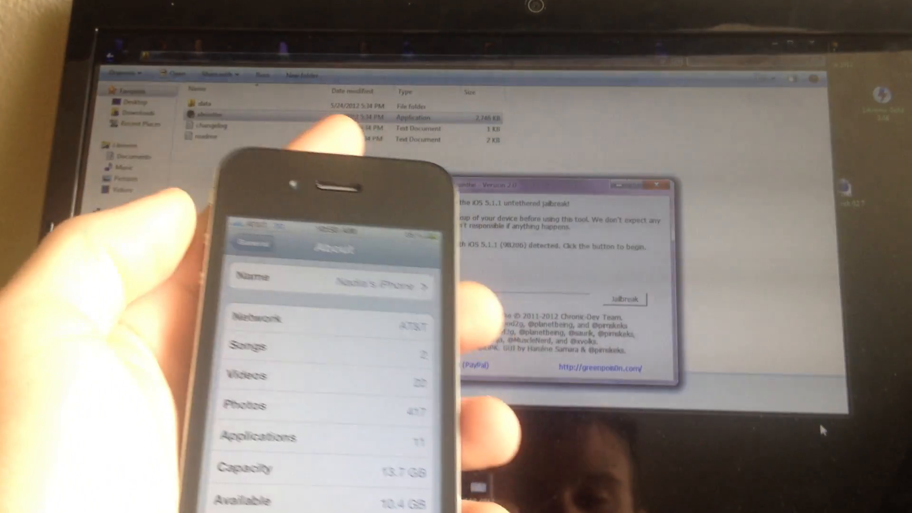
# Start the jailbreak on the detected iOS 5.1.1 iPhone
pyautogui.click(624, 300)
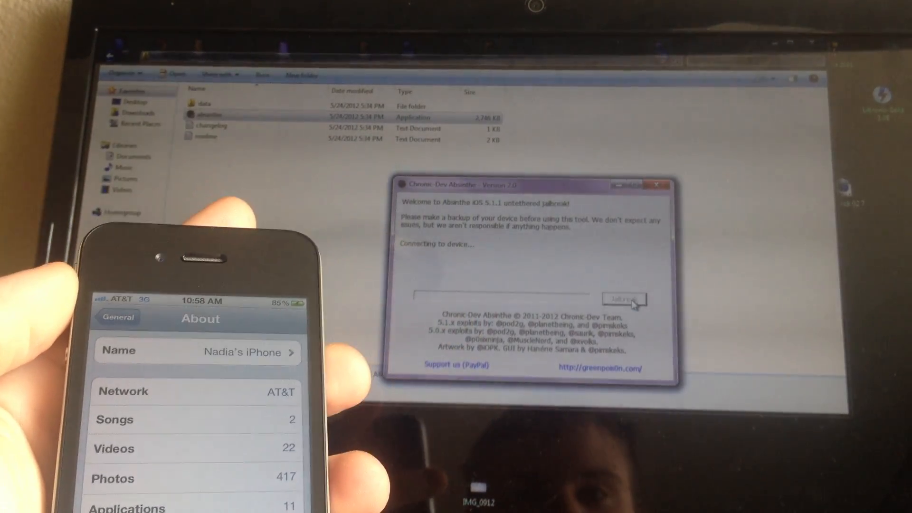